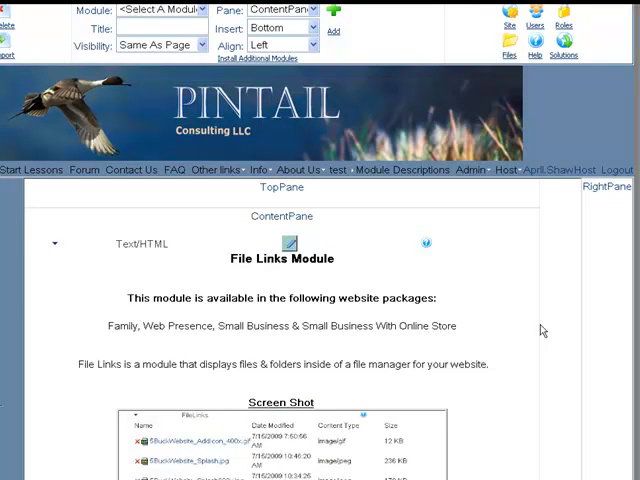
{"action": "mouse_move", "coordinate": [492, 272]}
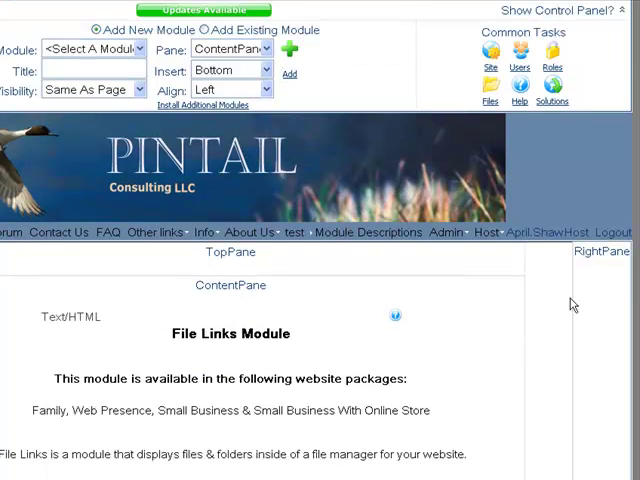
- Scroll down to the unconfigured FileLinks module below the Video Tutorial section
{"action": "scroll", "scroll_direction": "down", "scroll_amount": 3}
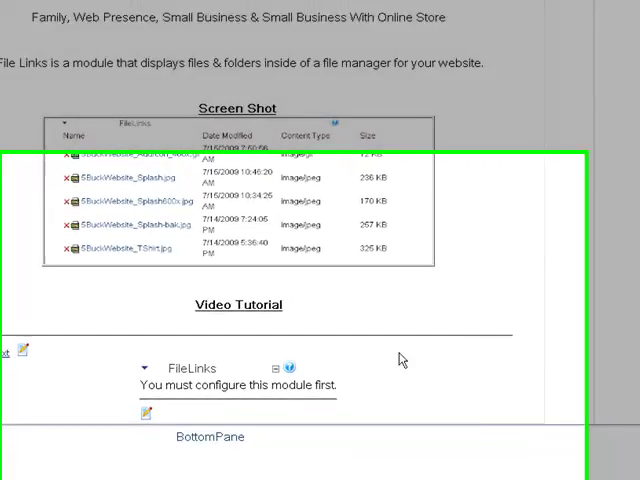
{"action": "scroll", "scroll_direction": "down", "scroll_amount": 3}
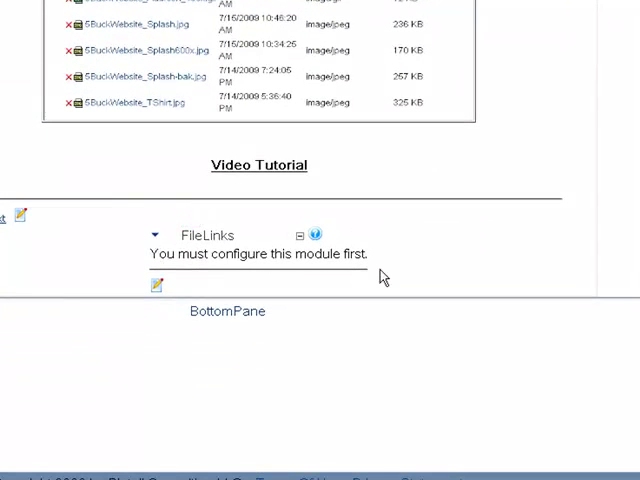
{"action": "mouse_move", "coordinate": [352, 274]}
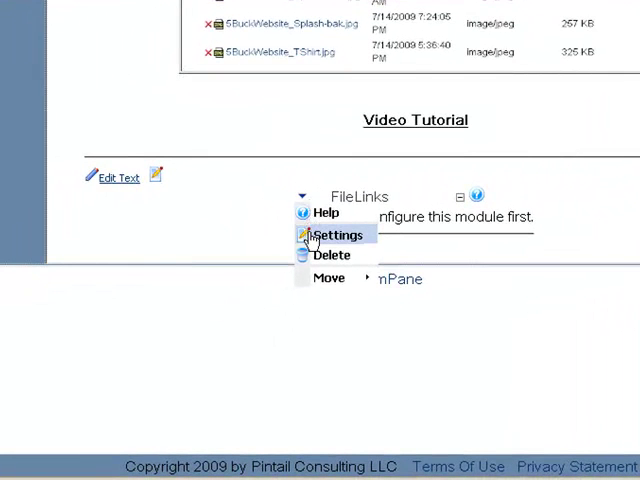
- In the FileLinks module settings, choose images/ as the folder to list
{"action": "left_click", "coordinate": [336, 234]}
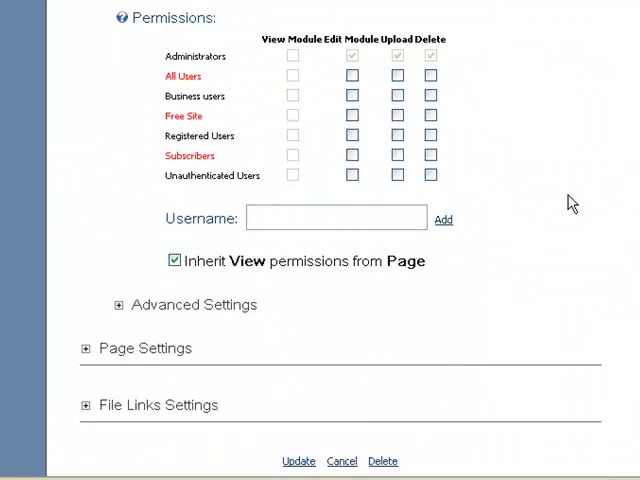
{"action": "scroll", "scroll_direction": "down", "scroll_amount": 3}
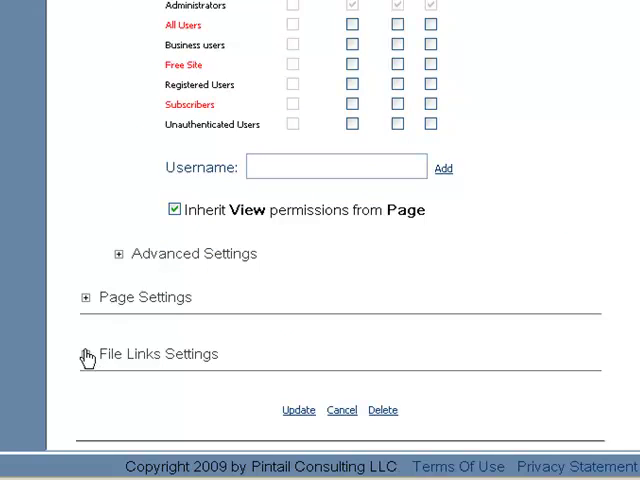
{"action": "left_click", "coordinate": [88, 354]}
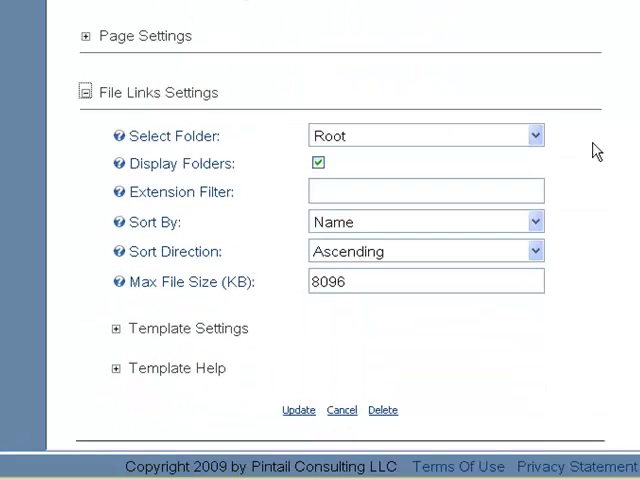
{"action": "left_click", "coordinate": [534, 136]}
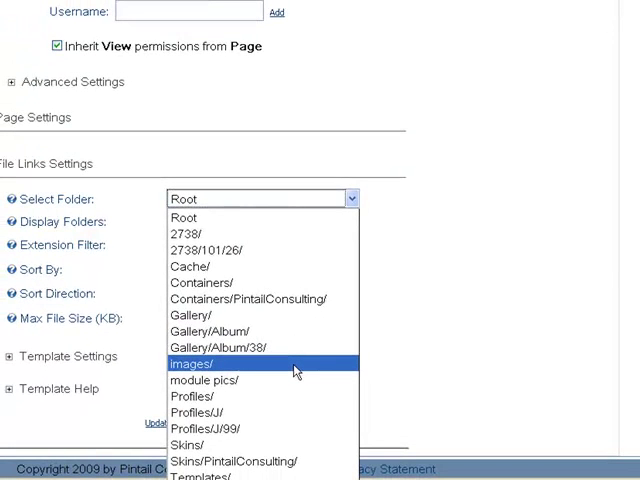
{"action": "left_click", "coordinate": [192, 364]}
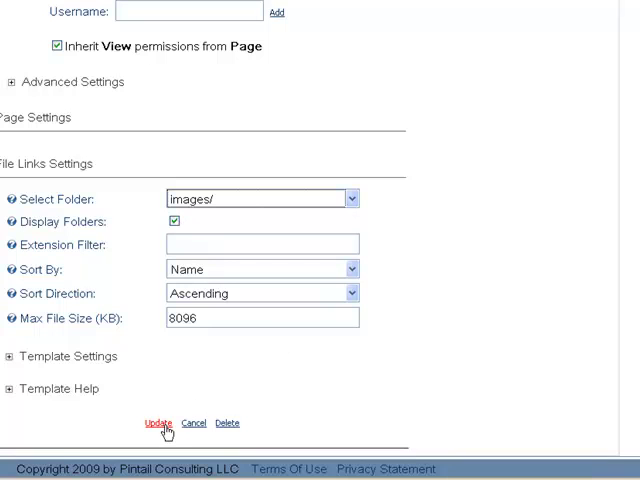
{"action": "mouse_move", "coordinate": [556, 92]}
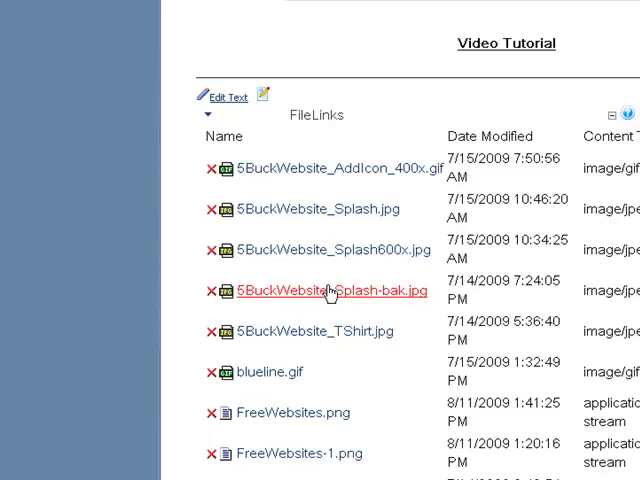
- Scroll through the saved file list showing the images/ files with dates, types and sizes
{"action": "scroll", "scroll_direction": "down", "scroll_amount": 3}
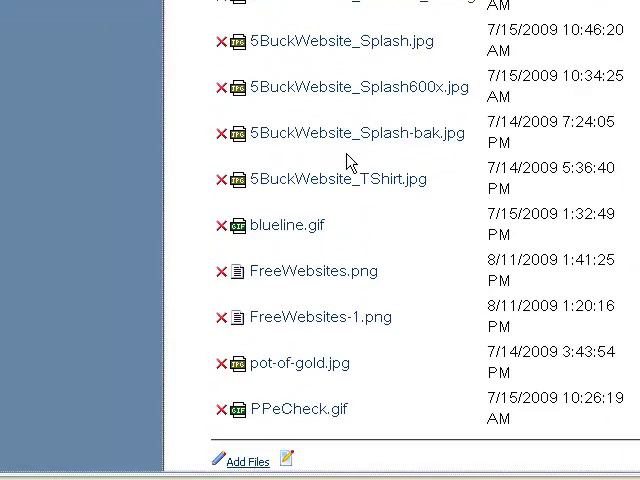
{"action": "mouse_move", "coordinate": [310, 390]}
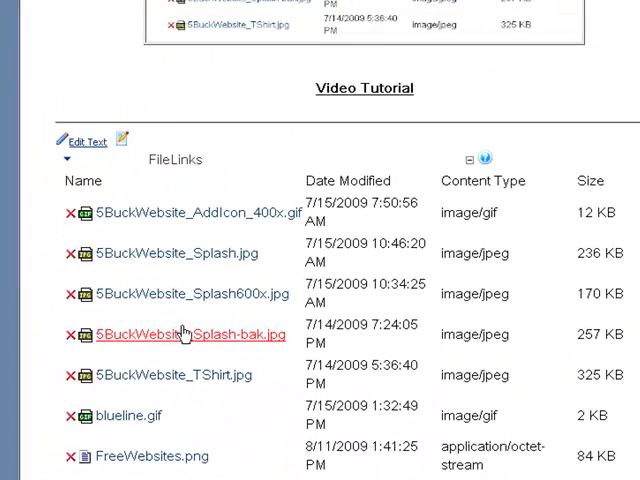
{"action": "mouse_move", "coordinate": [480, 180]}
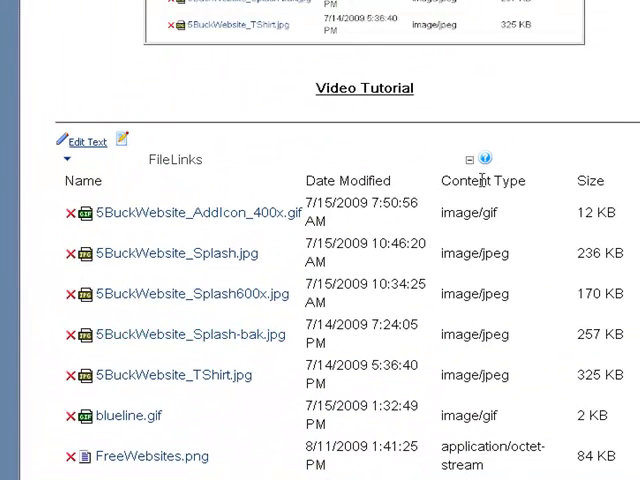
{"action": "mouse_move", "coordinate": [196, 174]}
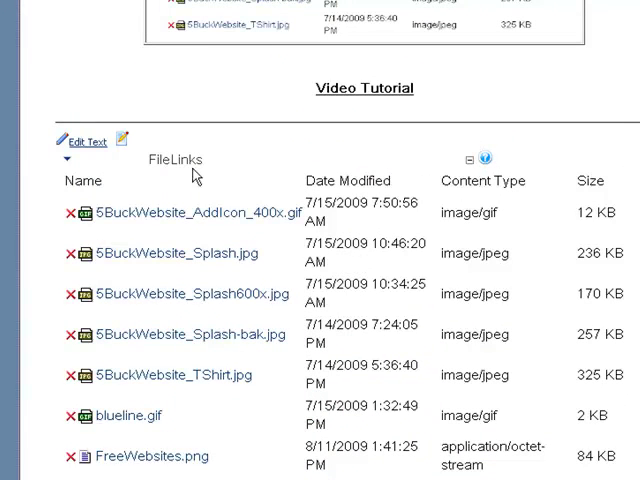
{"action": "scroll", "scroll_direction": "down", "scroll_amount": 3}
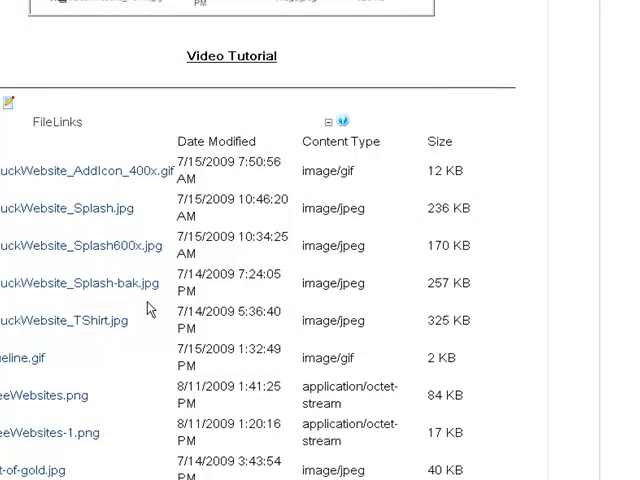
{"action": "mouse_move", "coordinate": [540, 196]}
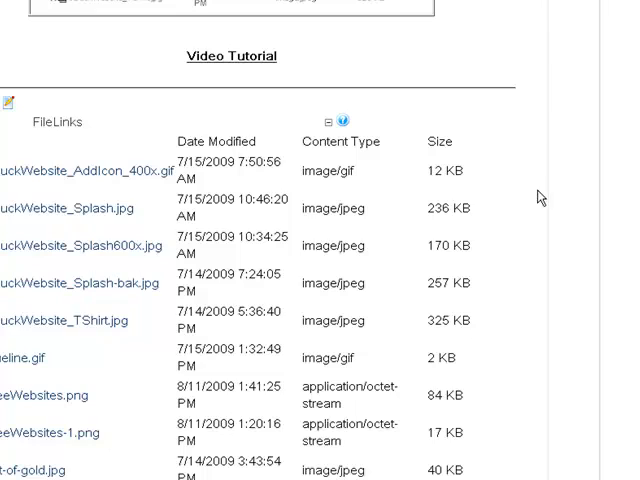
{"action": "scroll", "scroll_direction": "up", "scroll_amount": 3}
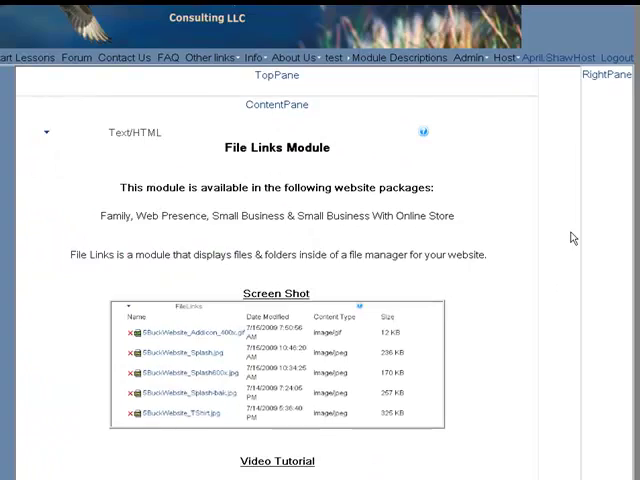
{"action": "mouse_move", "coordinate": [558, 224]}
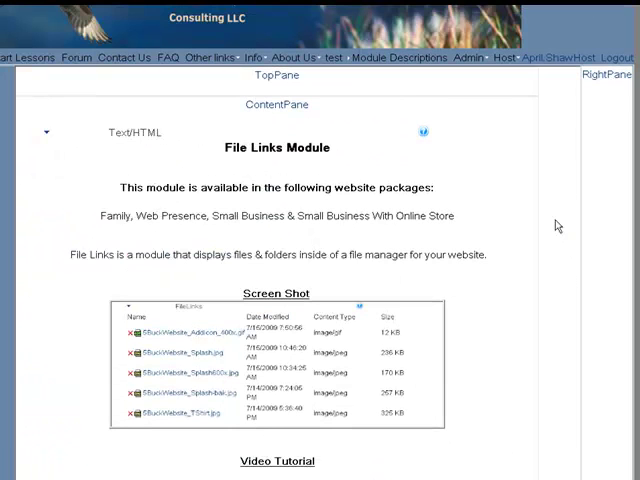
{"action": "mouse_move", "coordinate": [544, 256]}
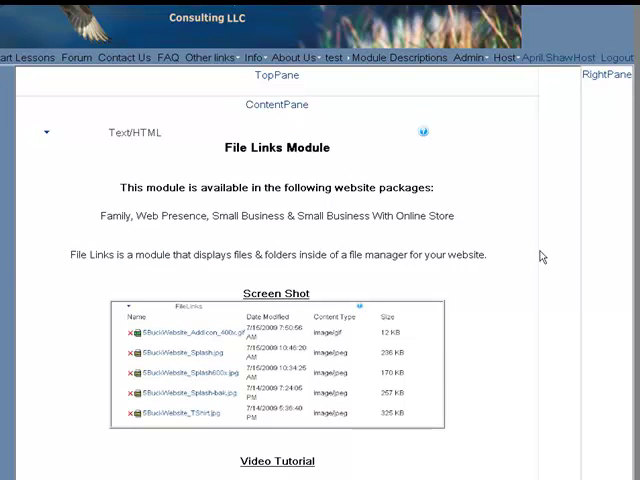
{"action": "mouse_move", "coordinate": [548, 228]}
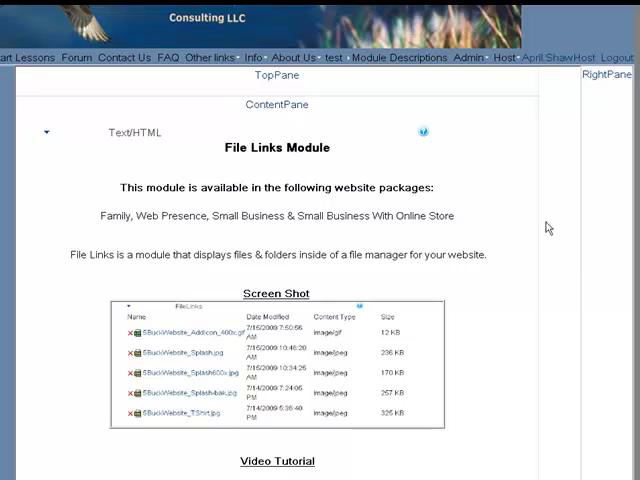